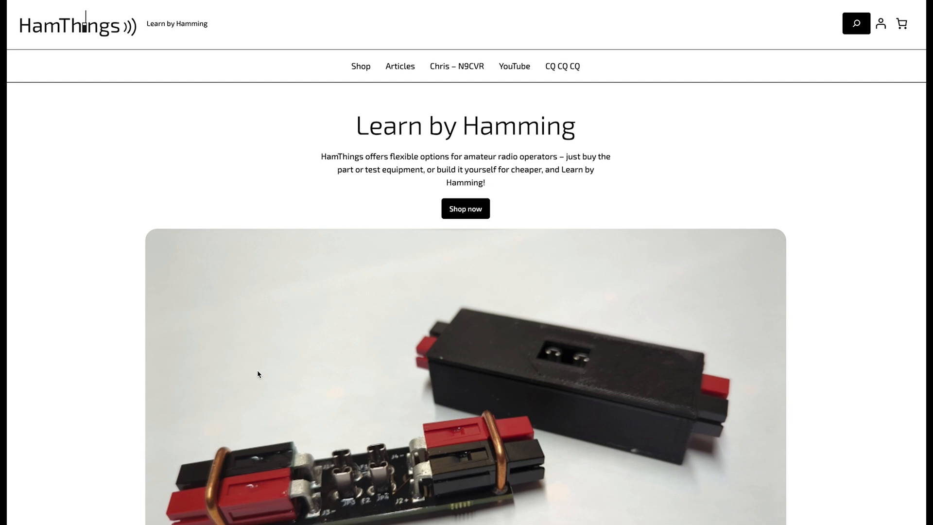
scroll("down", 3)
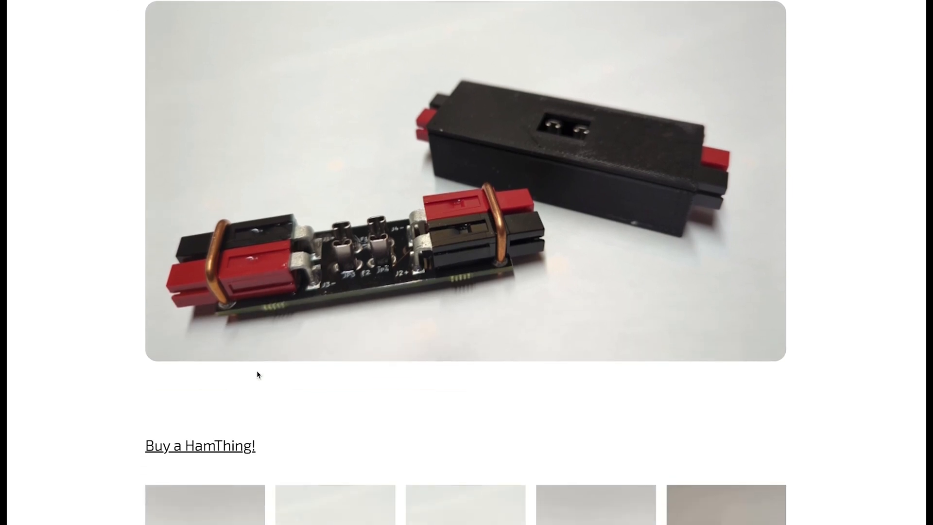
scroll("down", 3)
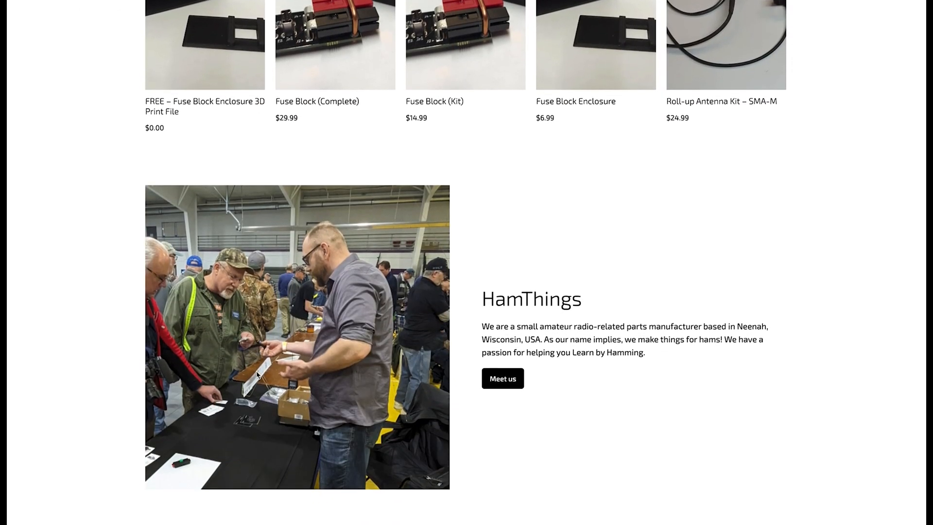